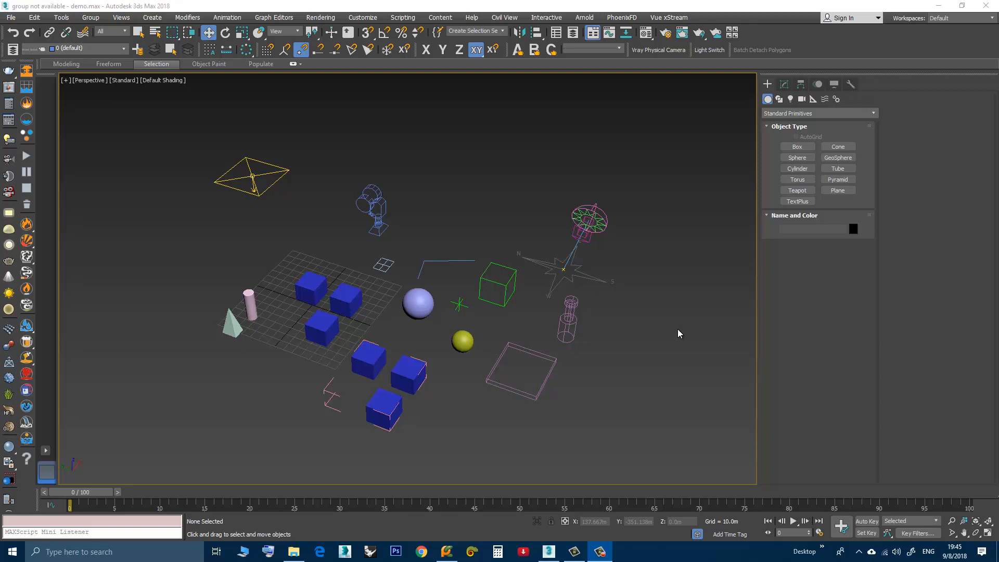
# Select all 17 scene objects and bring up the grouping commands, with Group unavailable
pyautogui.moveTo(678, 333); pyautogui.dragTo(472, 351)
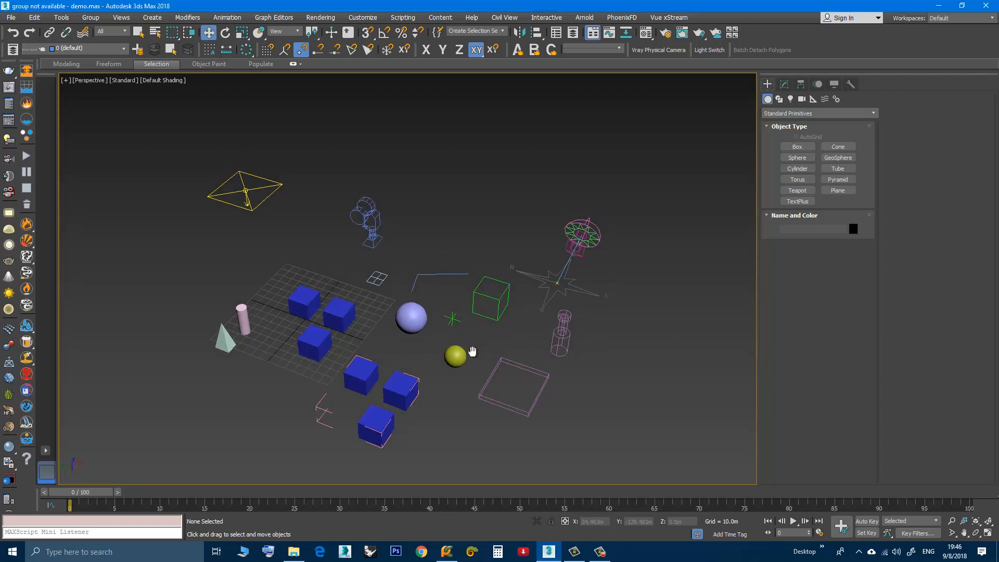
pyautogui.moveTo(472, 351); pyautogui.dragTo(480, 337)
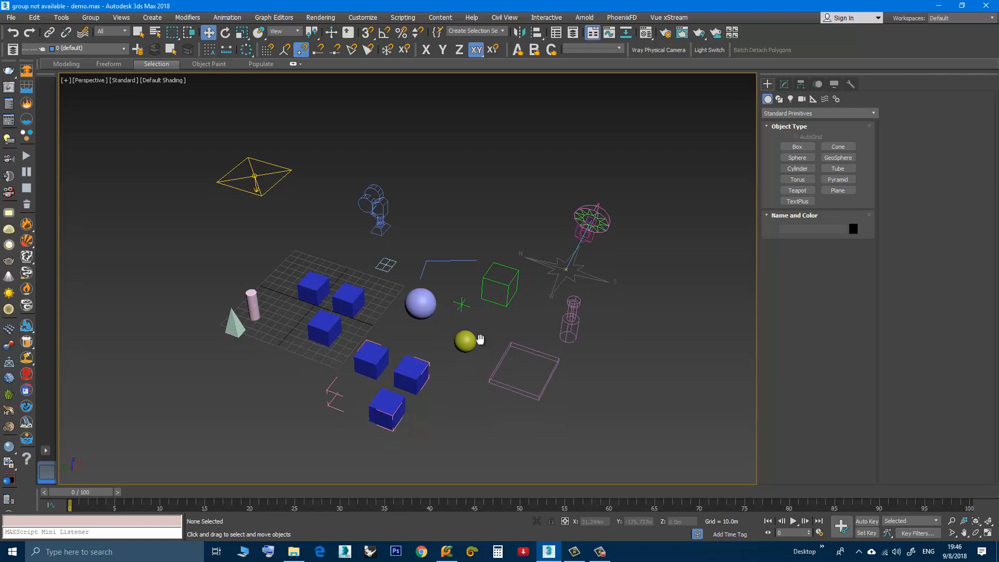
pyautogui.moveTo(483, 323)
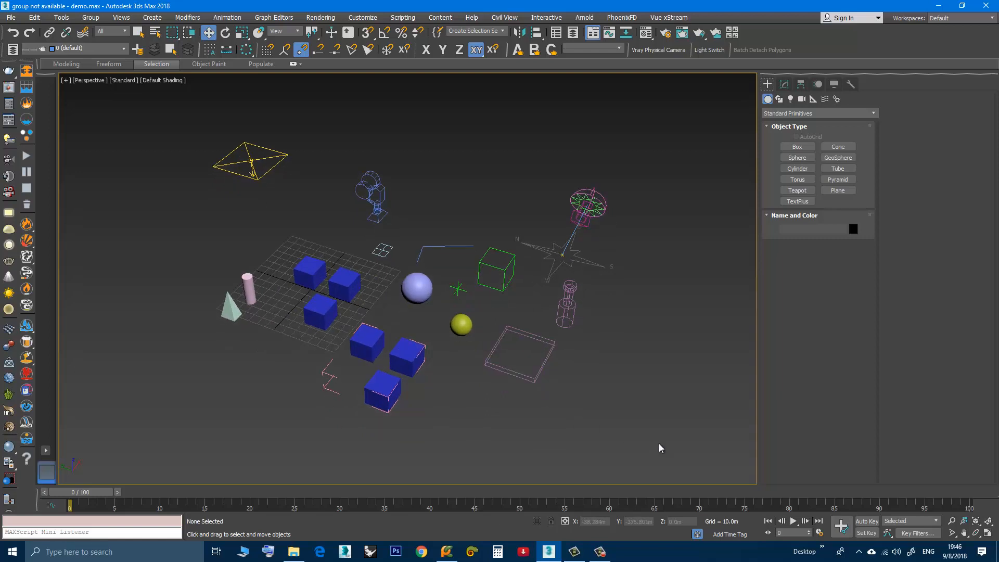
pyautogui.moveTo(318, 158); pyautogui.dragTo(660, 444)
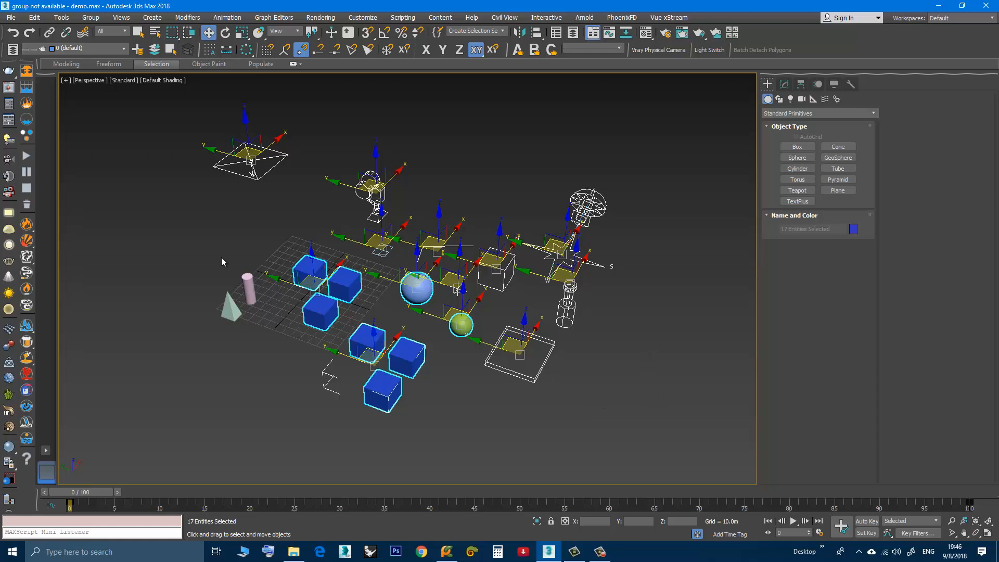
pyautogui.moveTo(92, 20)
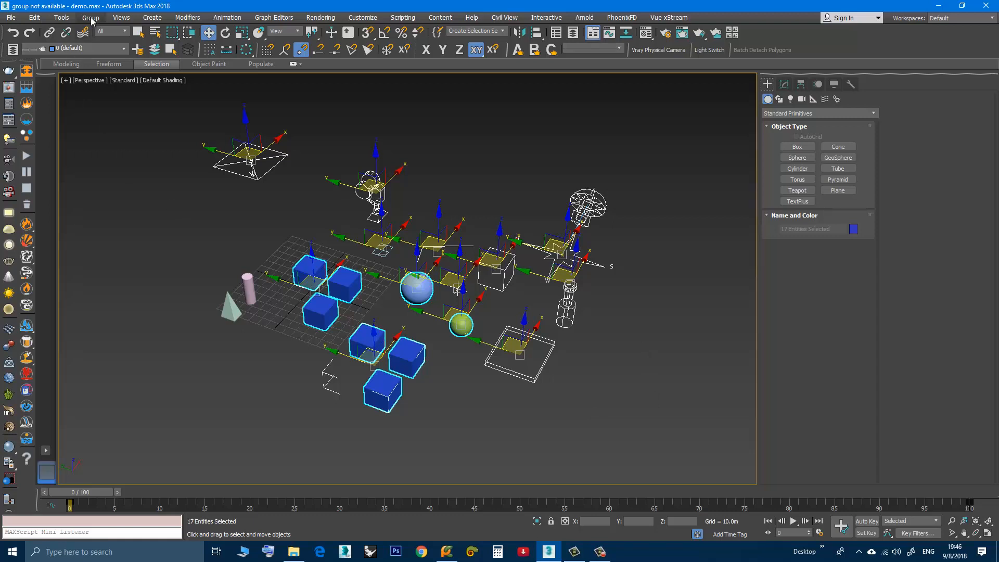
pyautogui.click(91, 18)
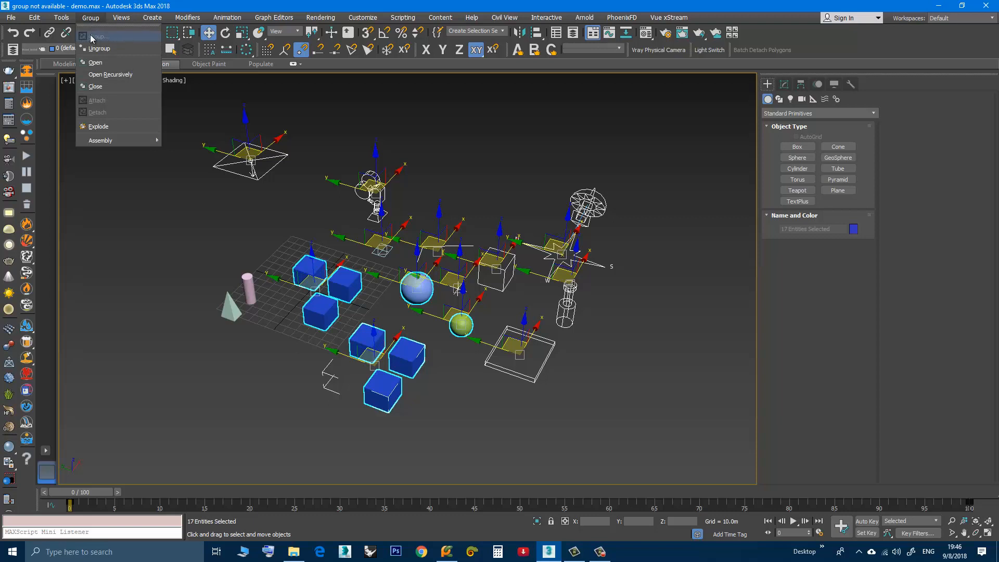
pyautogui.moveTo(114, 38)
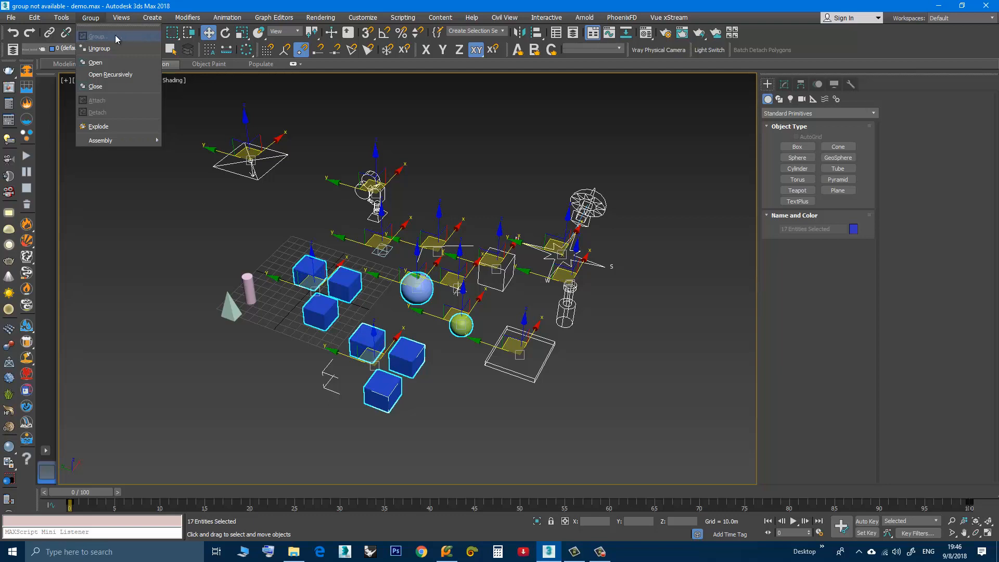
pyautogui.moveTo(117, 40)
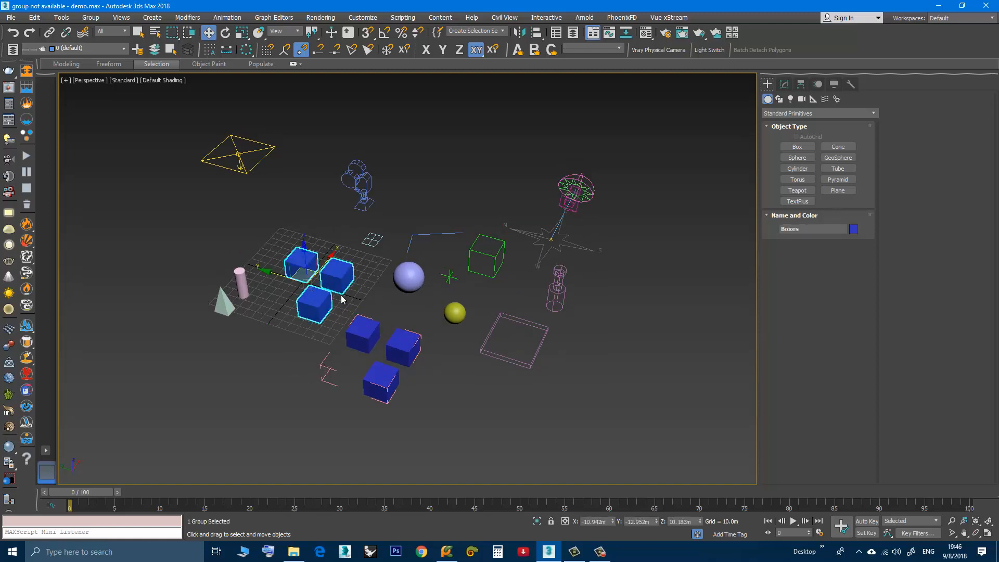
pyautogui.moveTo(286, 347)
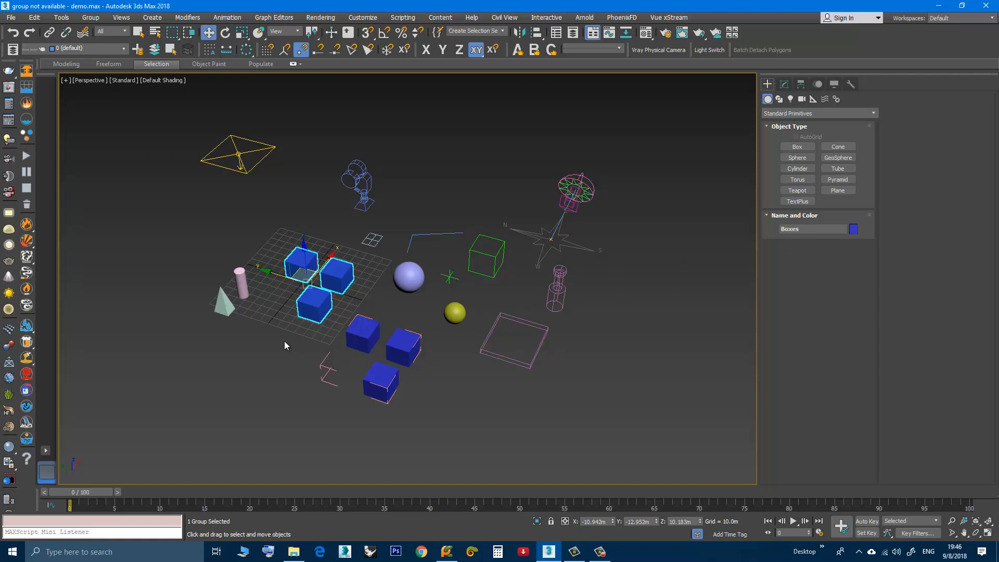
# Pick the Boxes group, clear the selection in empty viewport space, then recheck the grouping commands
pyautogui.click(362, 339)
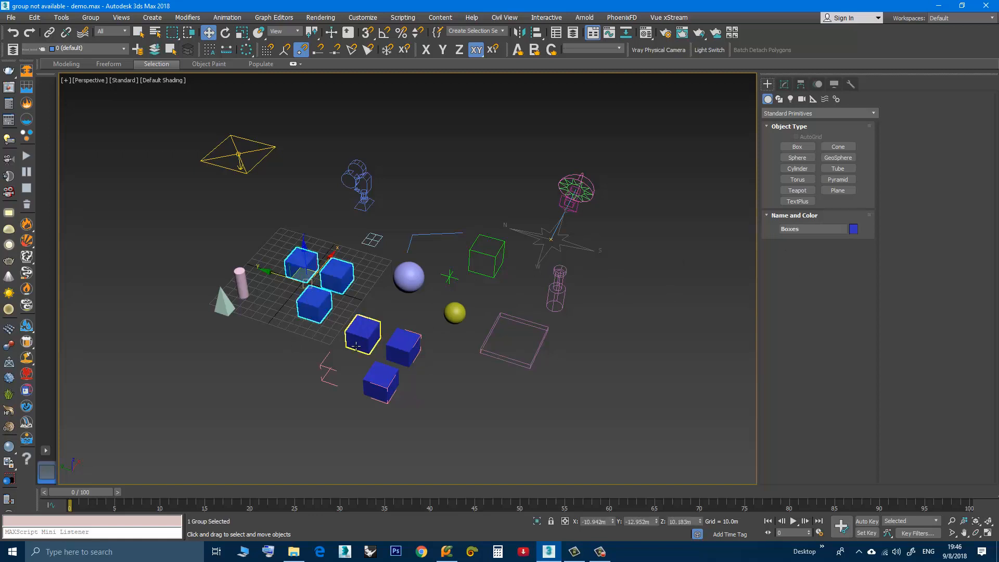
pyautogui.click(341, 373)
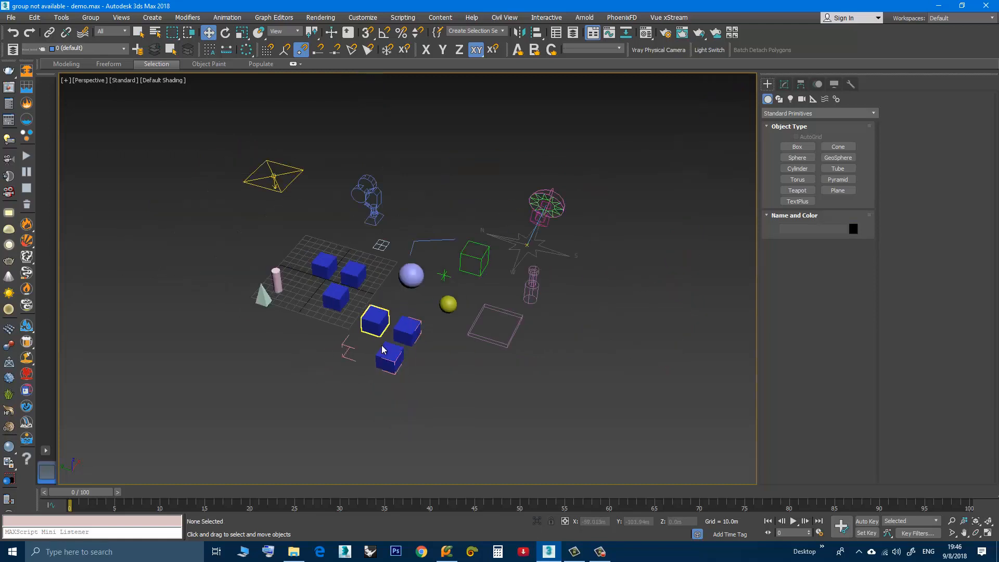
pyautogui.click(89, 16)
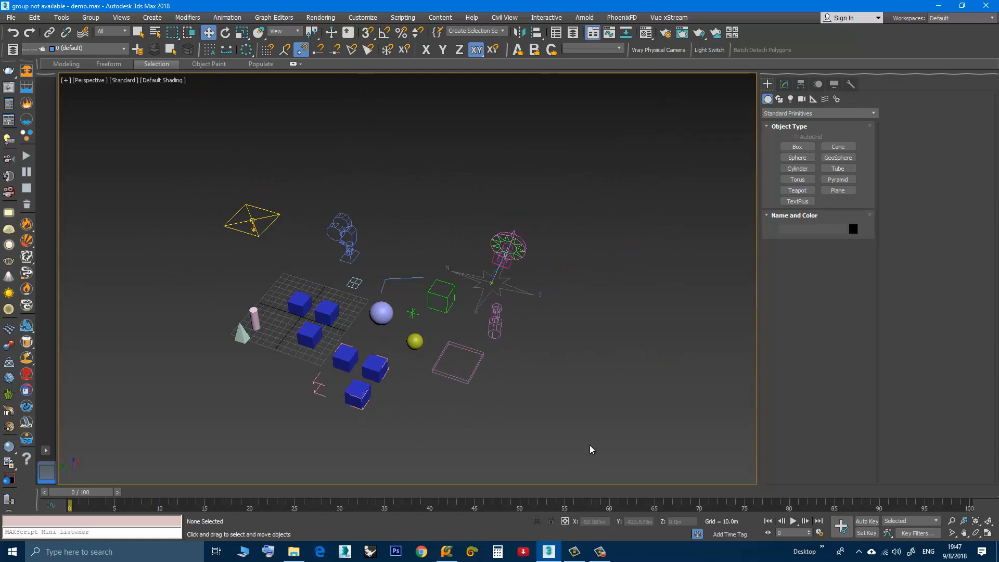
pyautogui.moveTo(376, 413)
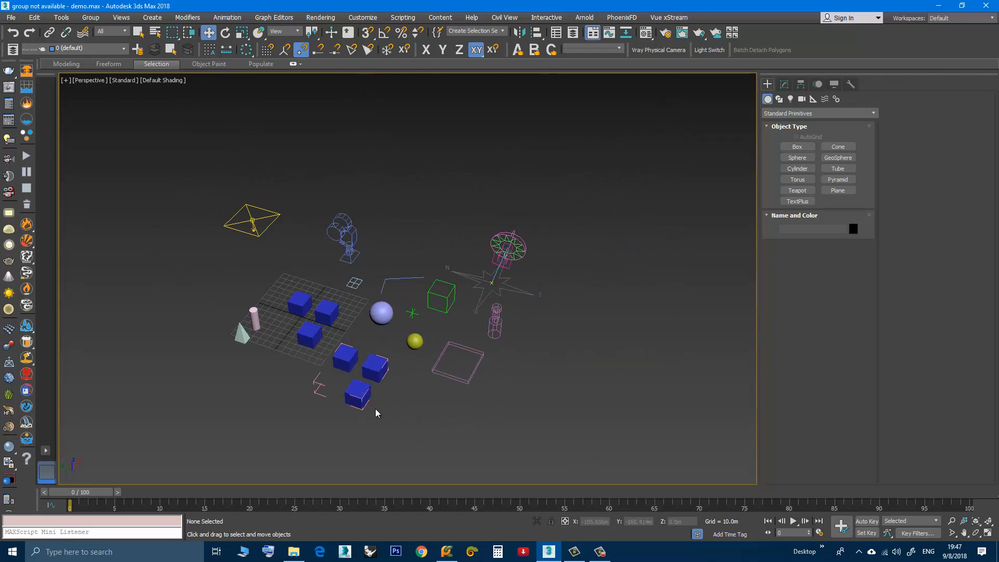
pyautogui.moveTo(385, 412)
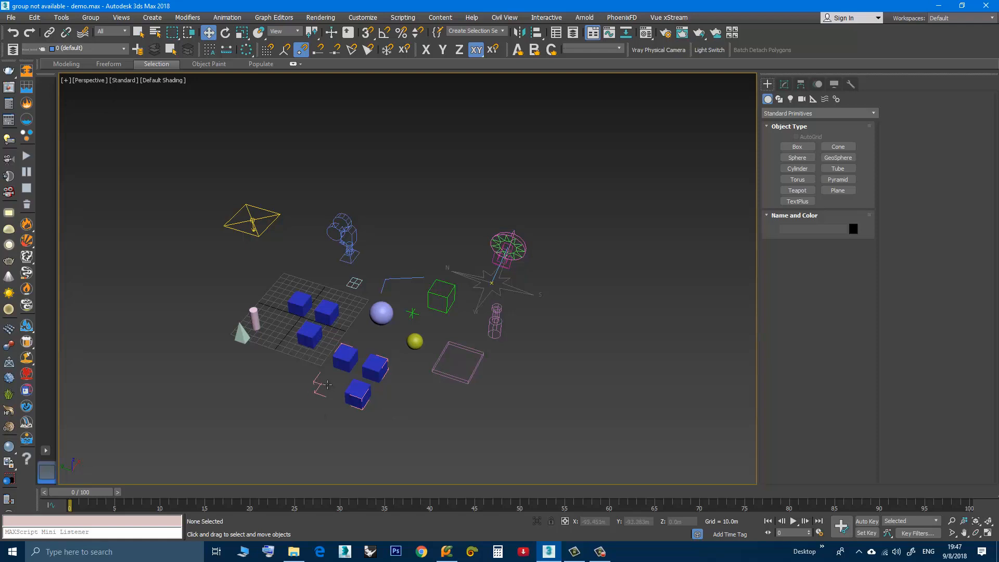
# Recheck the grouping commands and deselect everything, leaving the opened three-box group's pink helper visible
pyautogui.click(89, 17)
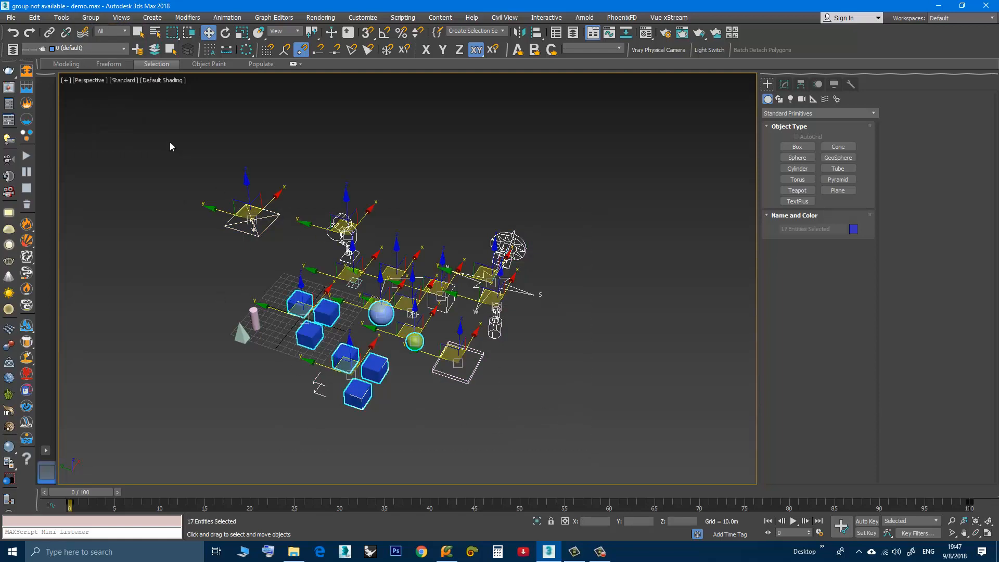
pyautogui.click(89, 16)
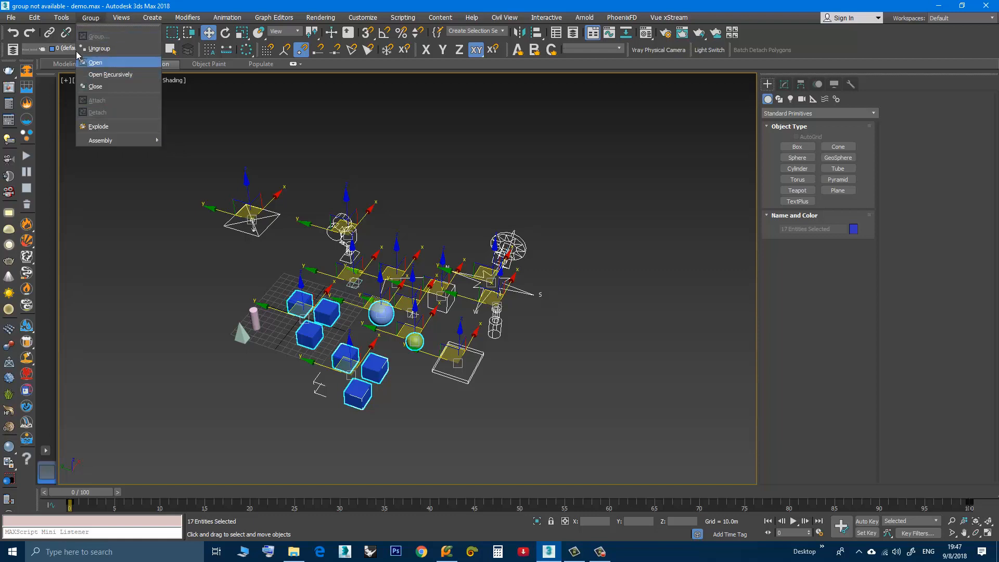
pyautogui.click(99, 48)
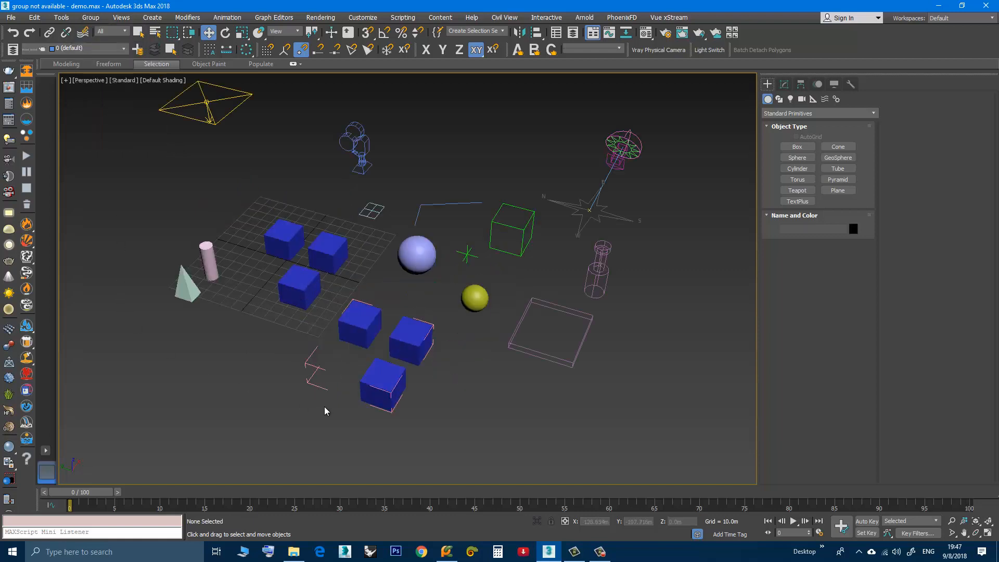
# Pick the Boxes001 group helper and close the group via Group > Close
pyautogui.click(357, 325)
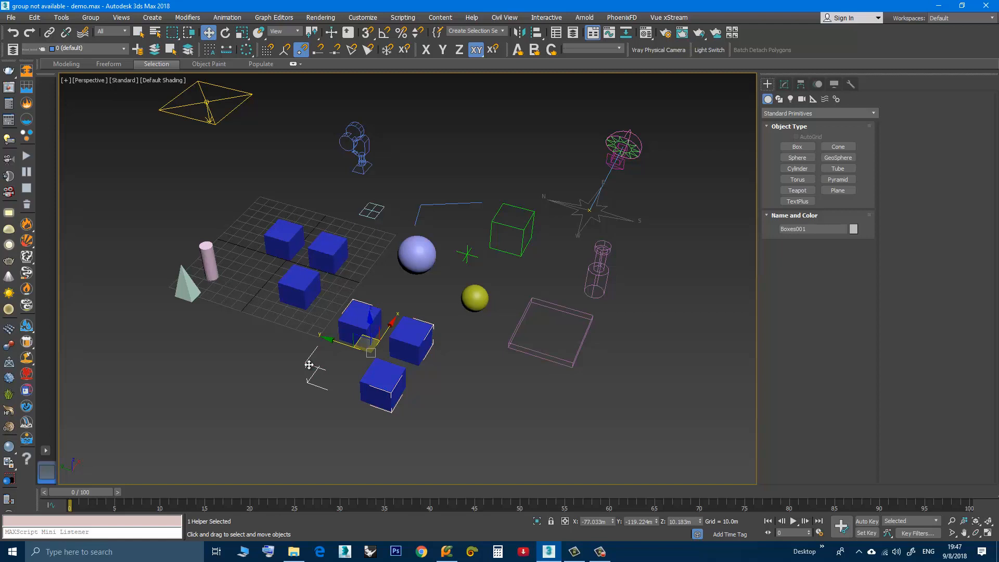
pyautogui.moveTo(125, 129)
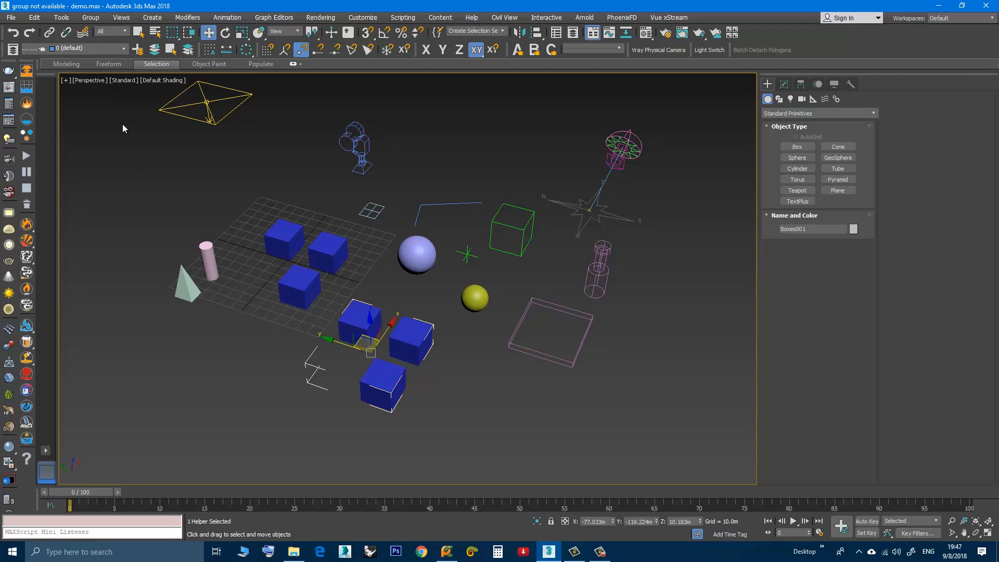
pyautogui.click(91, 17)
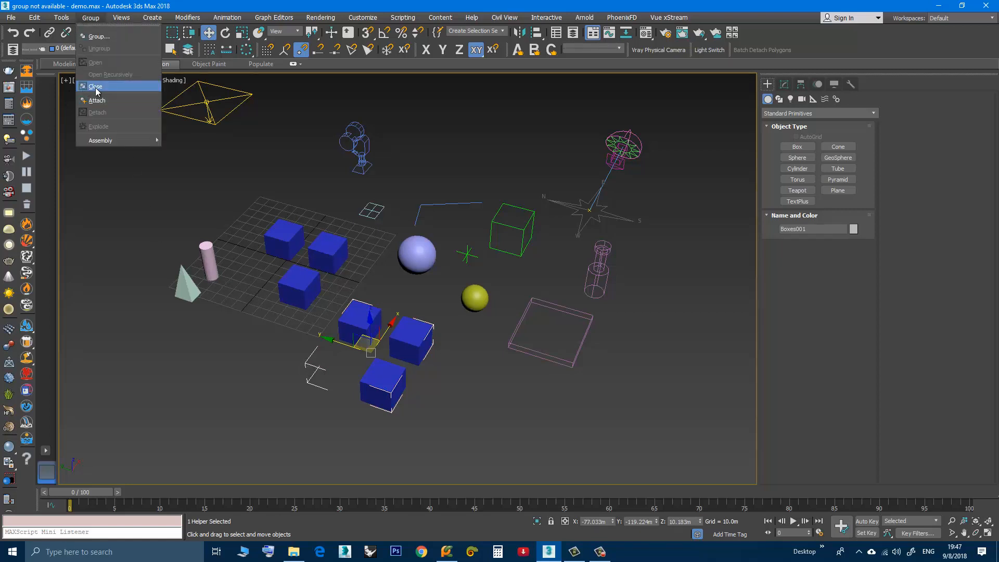
pyautogui.click(96, 85)
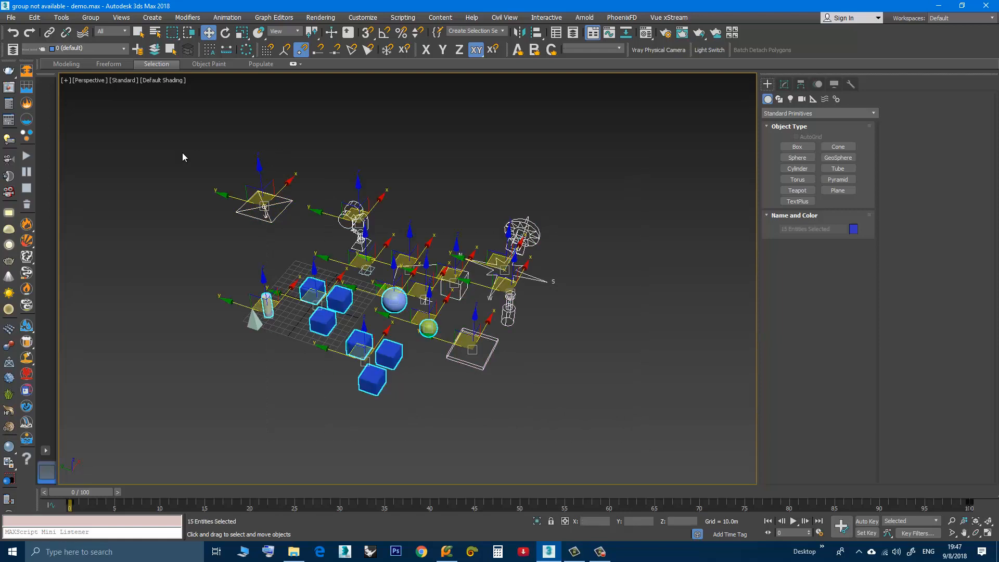
# Review the grouping commands for the 15 selected entities, where Group is now available
pyautogui.click(90, 17)
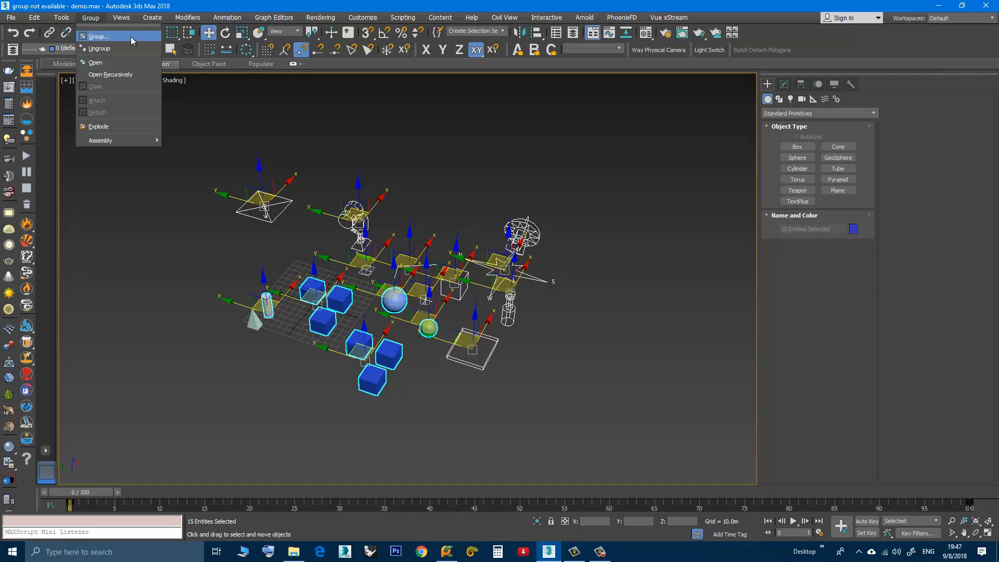
pyautogui.moveTo(99, 40)
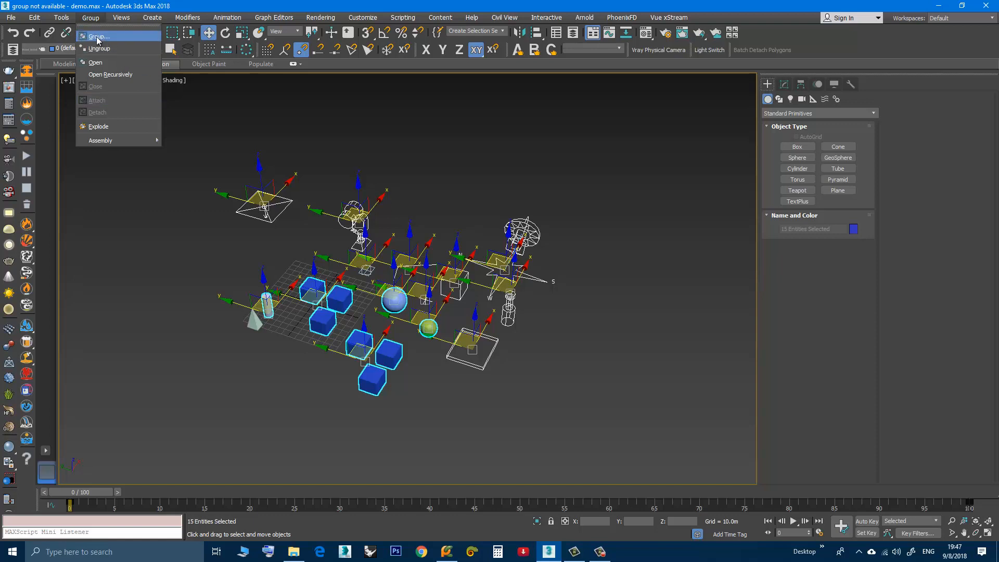
pyautogui.moveTo(175, 234)
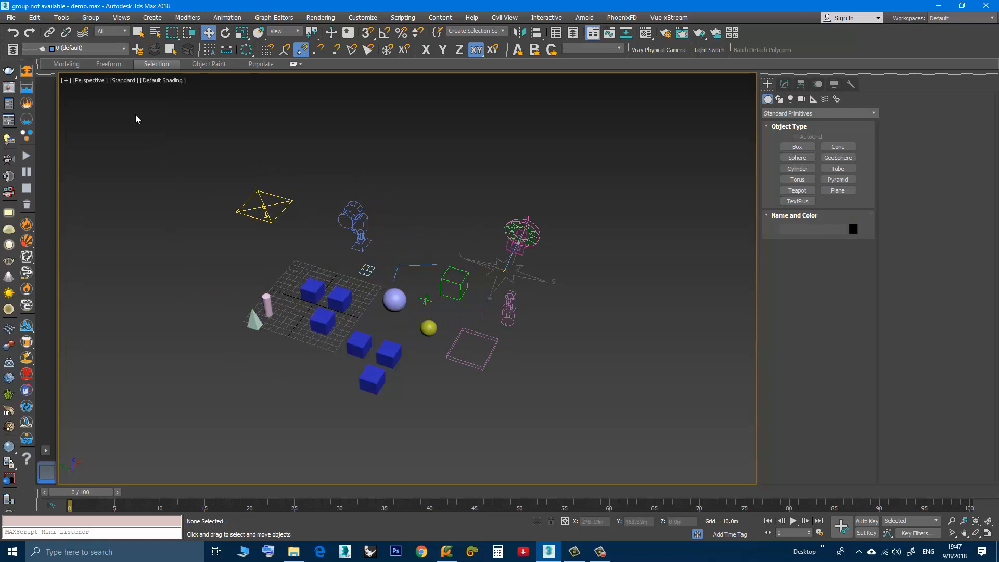
# Check the grouping commands with nothing selected, dismiss them, and pick the three-box group
pyautogui.click(89, 17)
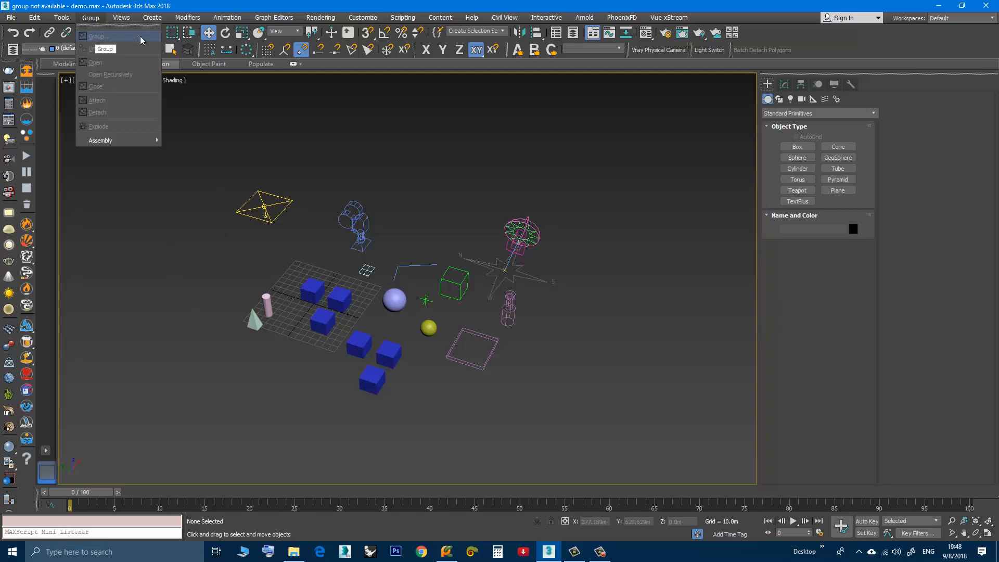
pyautogui.click(180, 245)
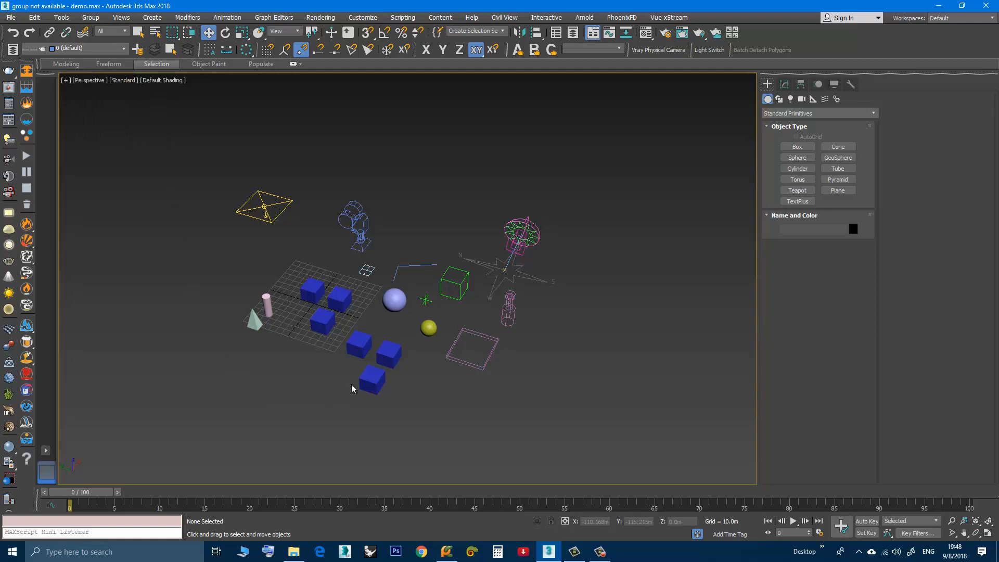
pyautogui.moveTo(337, 400)
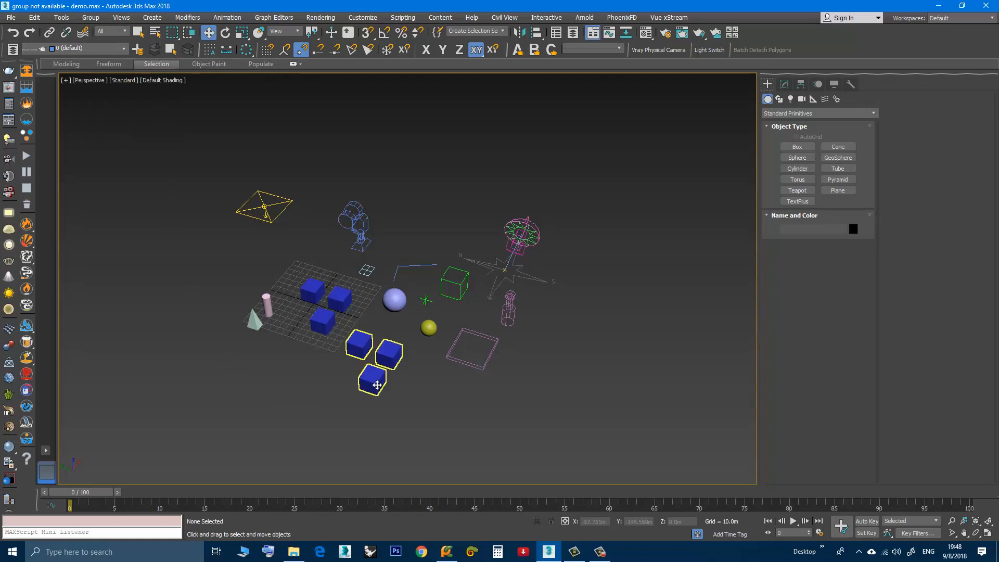
pyautogui.click(90, 17)
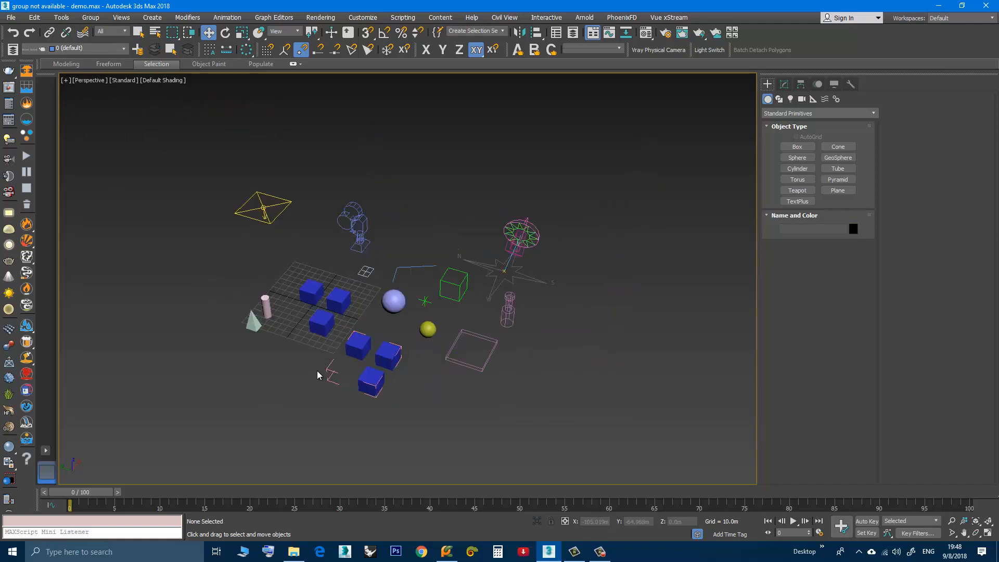
pyautogui.moveTo(322, 377)
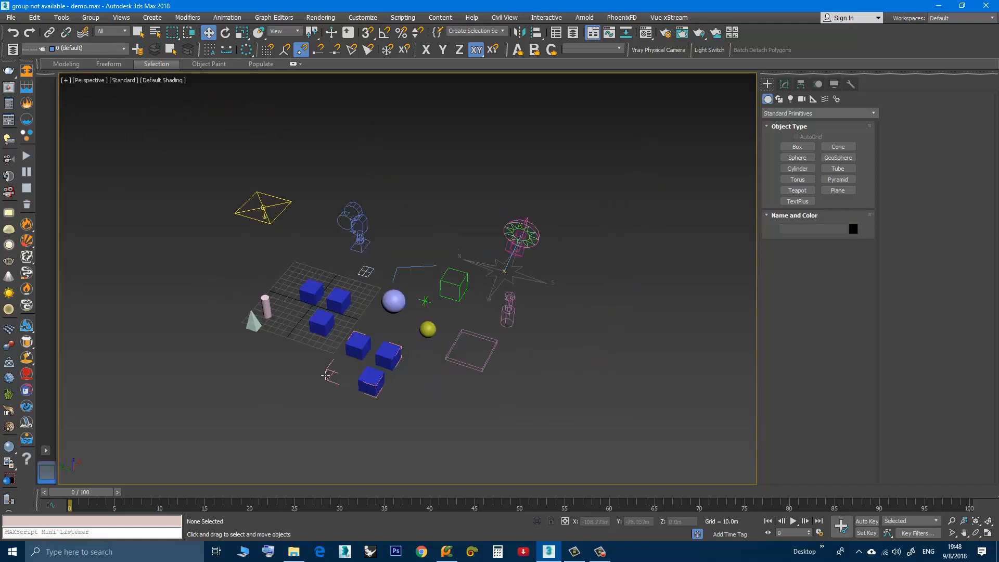
pyautogui.moveTo(231, 213)
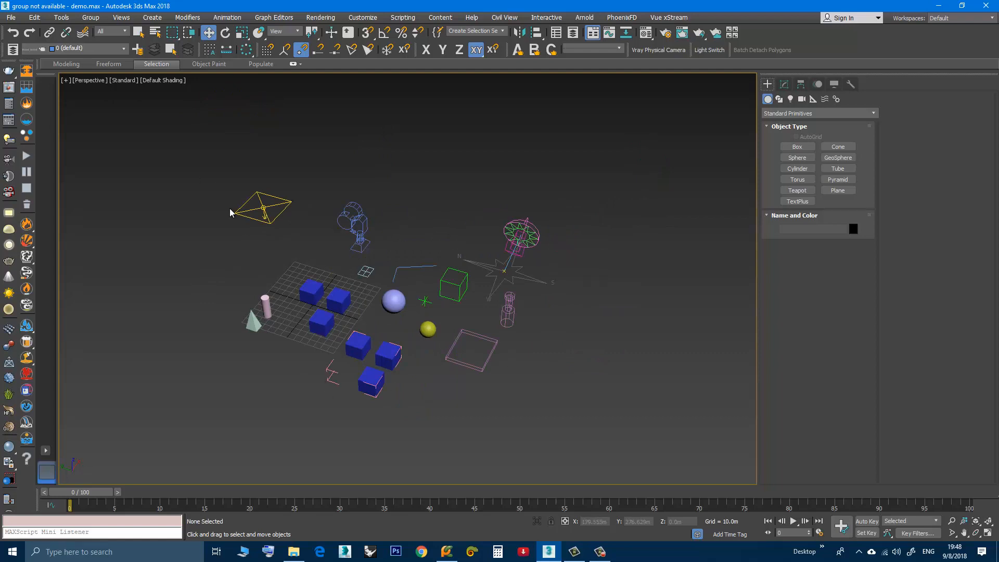
pyautogui.moveTo(202, 308)
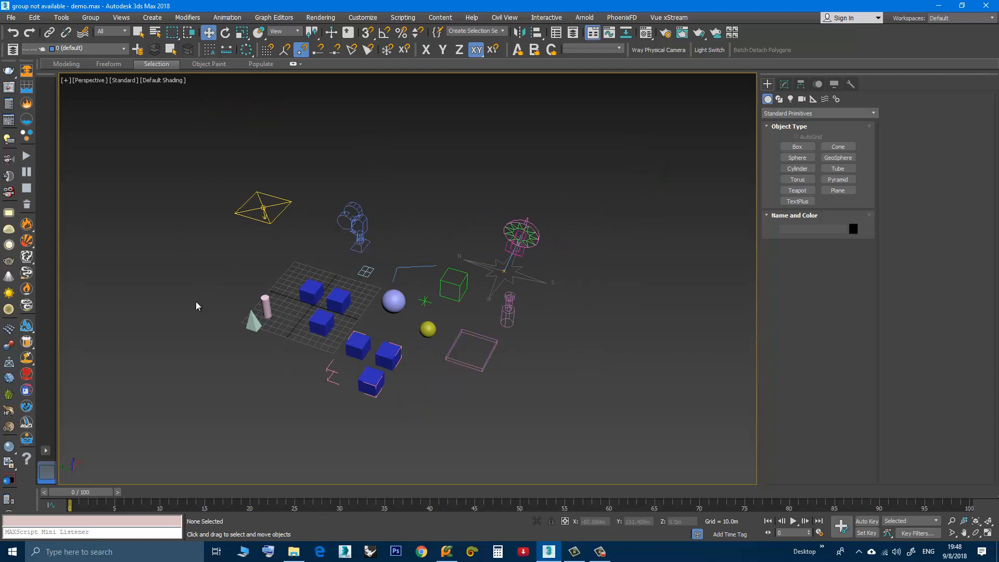
pyautogui.moveTo(325, 381)
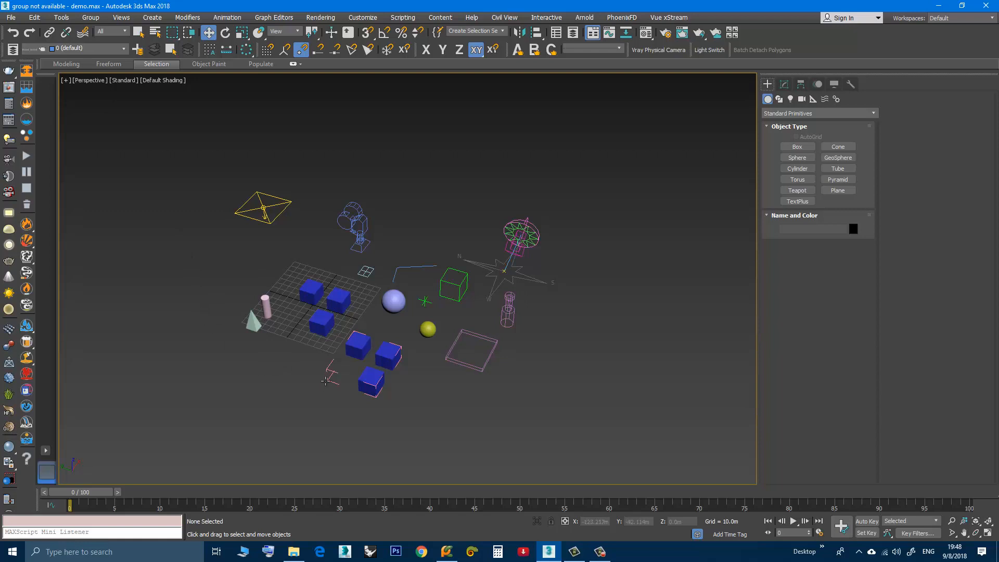